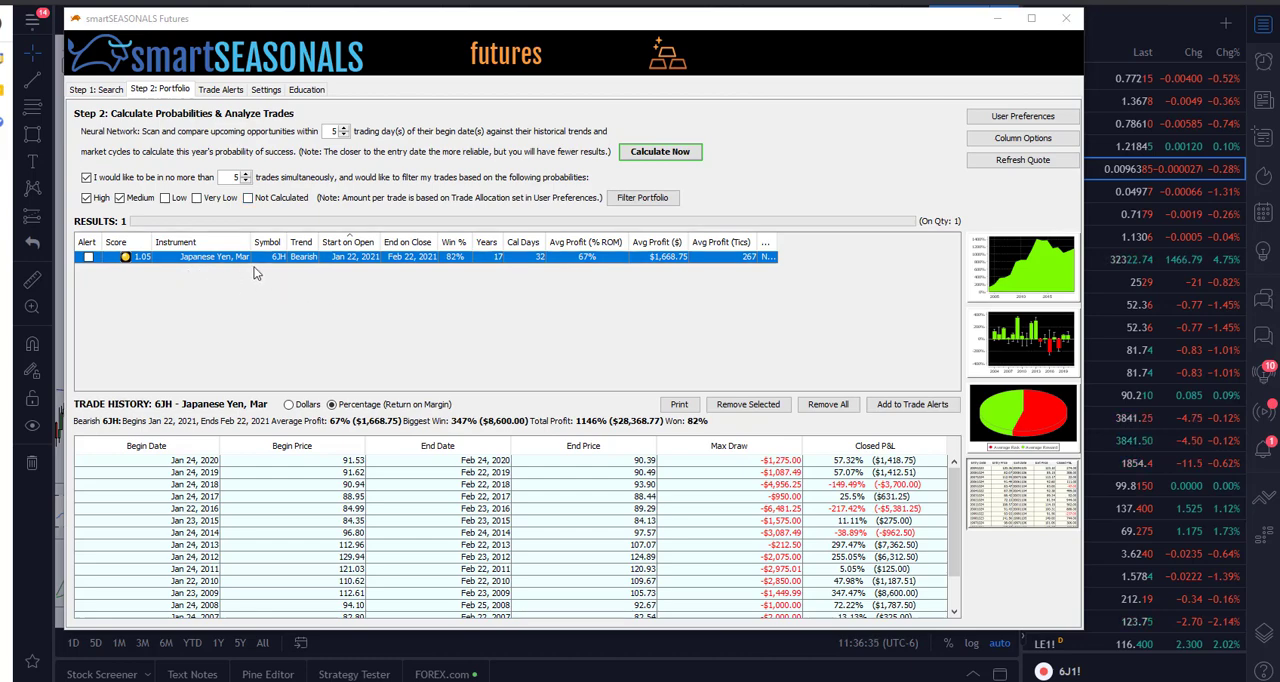
pyautogui.moveTo(270, 276)
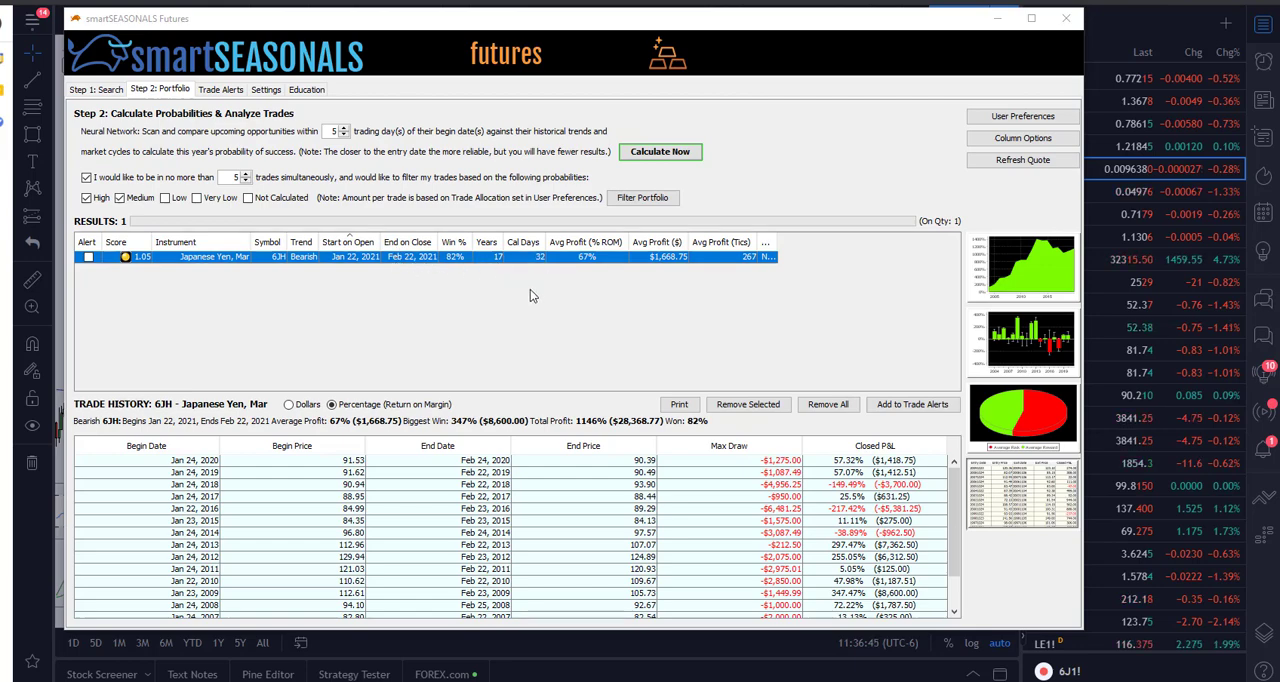
pyautogui.moveTo(492, 300)
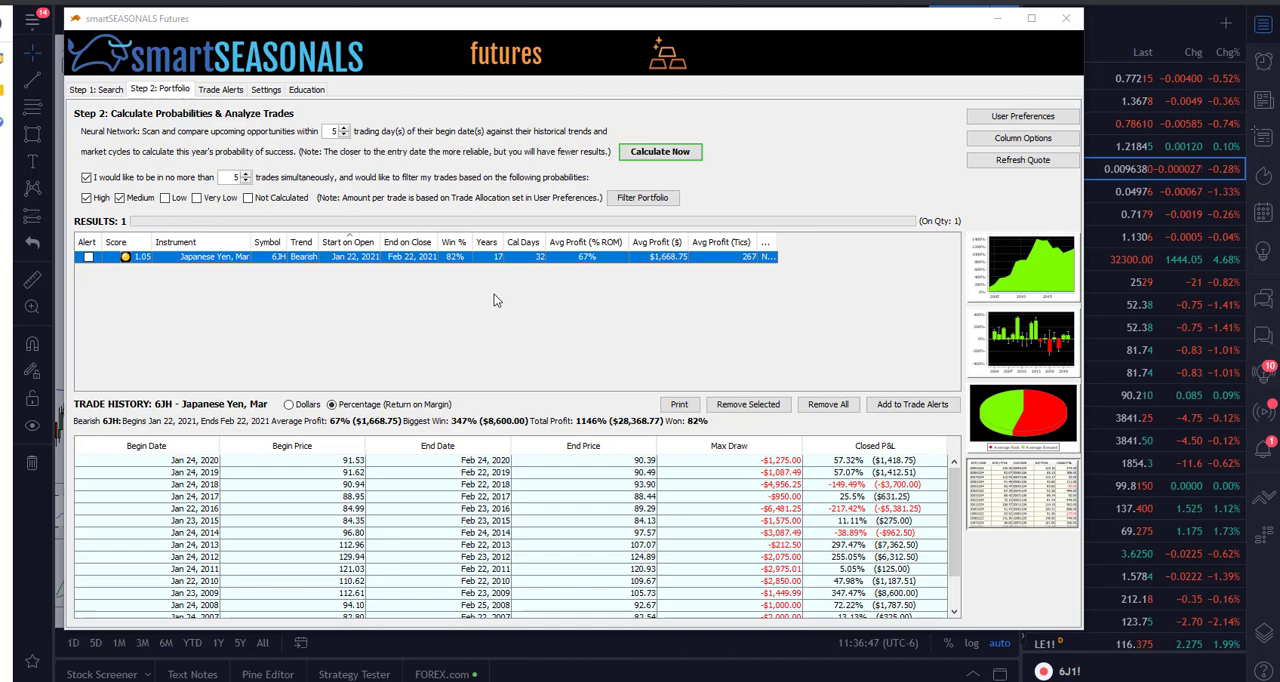
pyautogui.moveTo(476, 300)
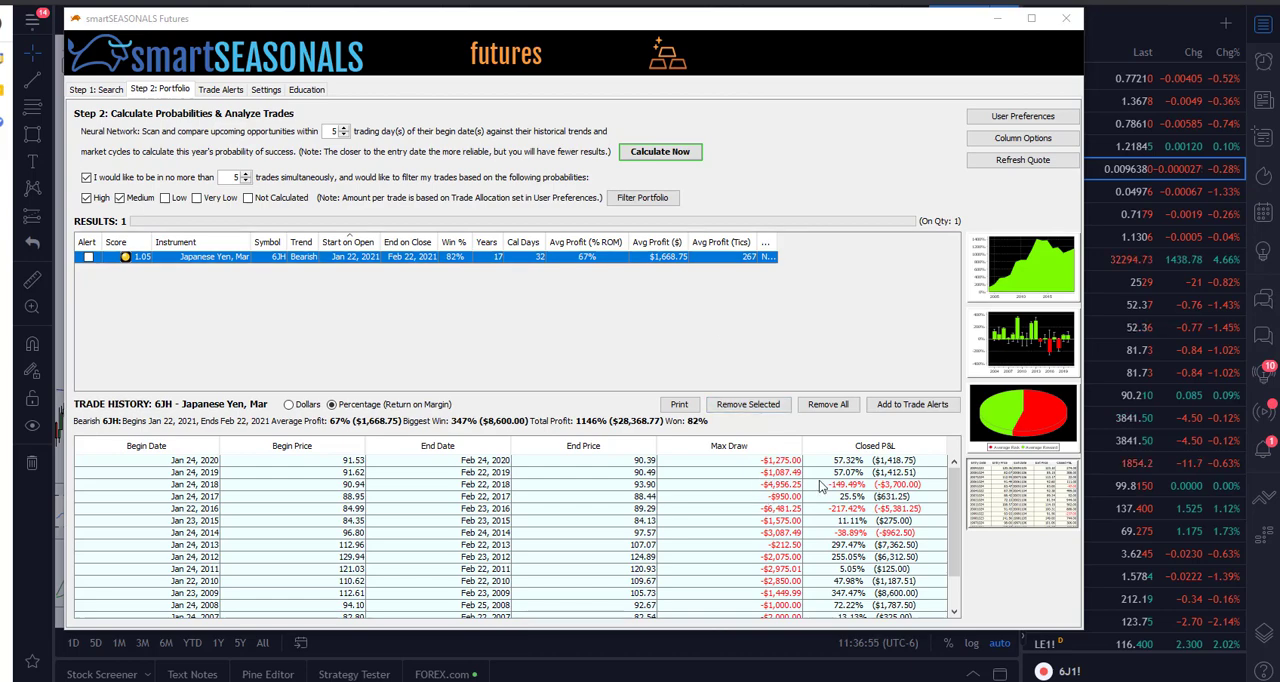
# - Scroll down to the Japanese Yen trade's 2004-2020 yearly returns bar chart
pyautogui.scroll(-3)
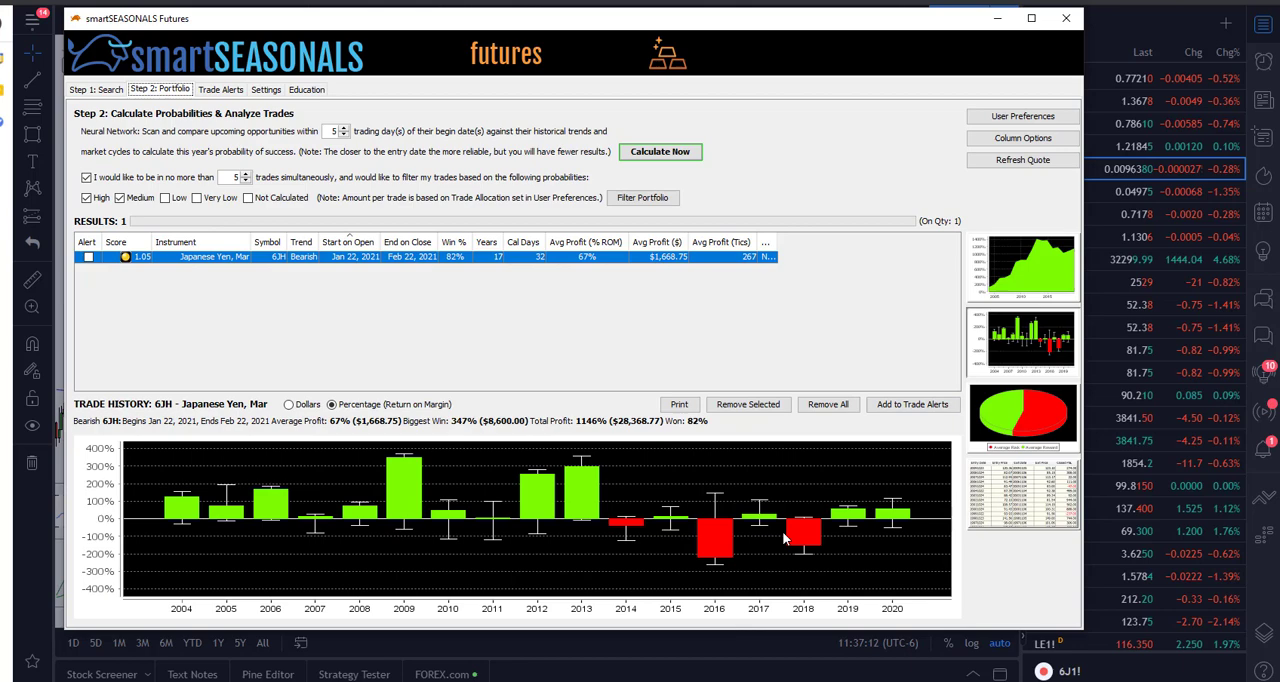
pyautogui.moveTo(724, 560)
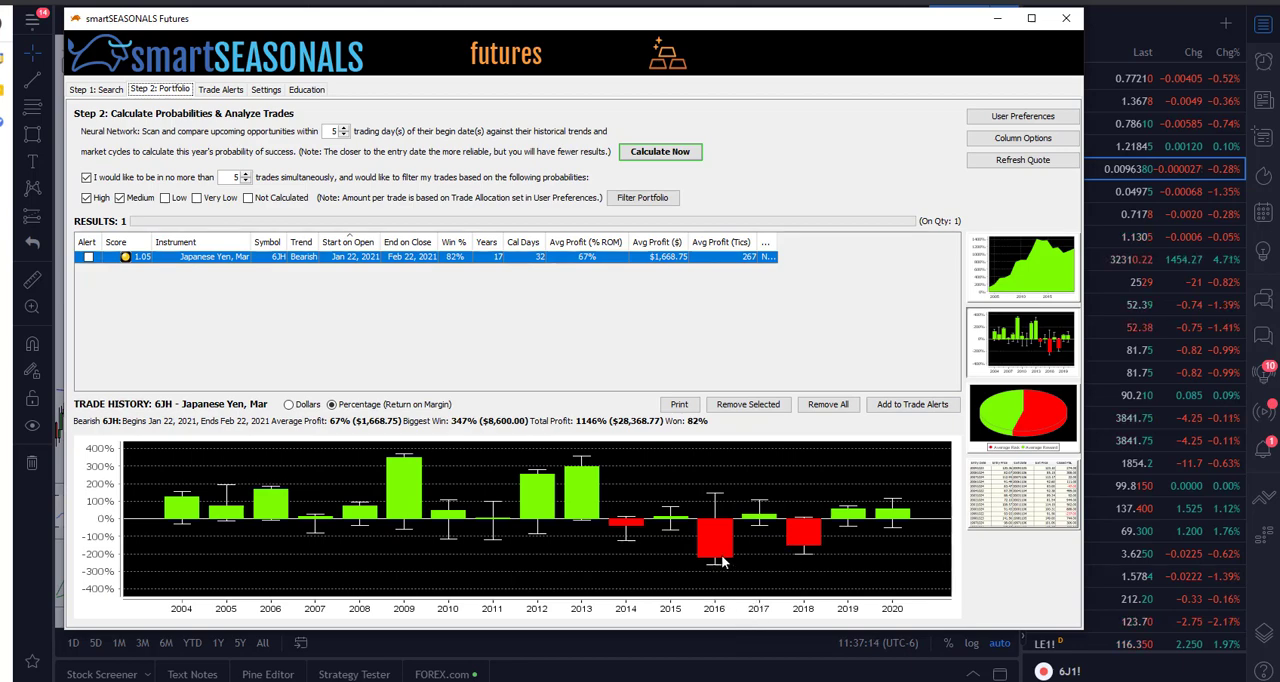
pyautogui.moveTo(888, 518)
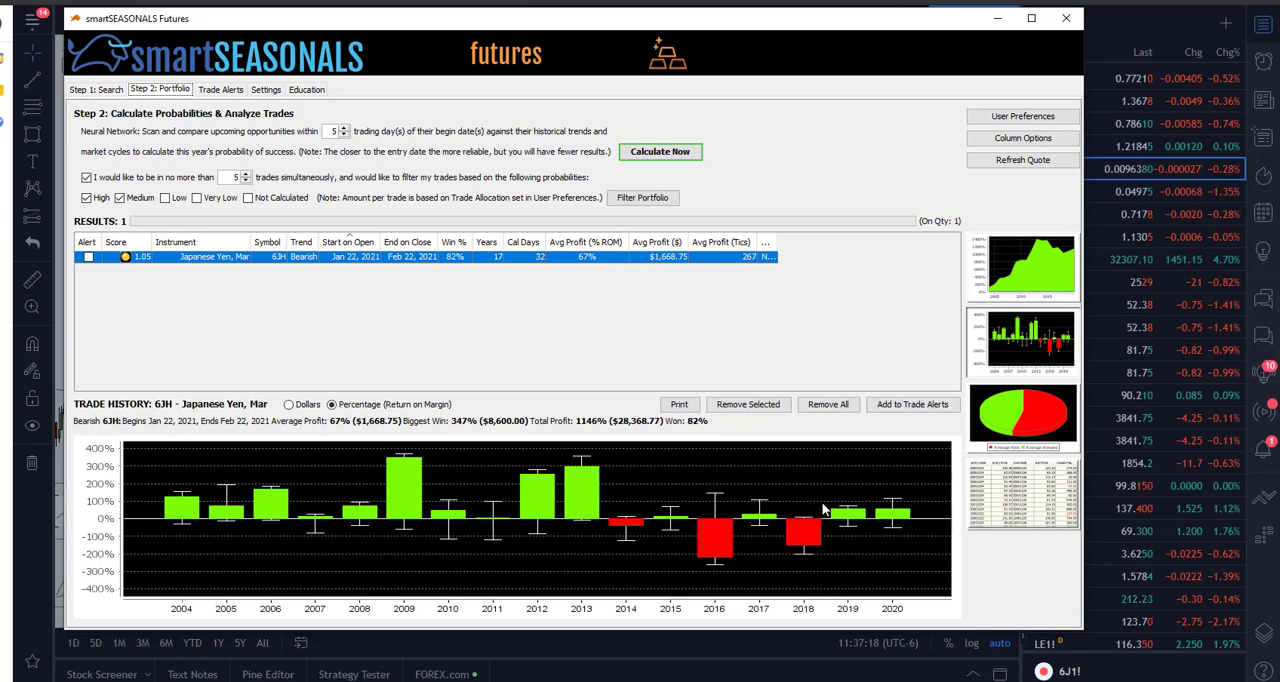
pyautogui.moveTo(848, 520)
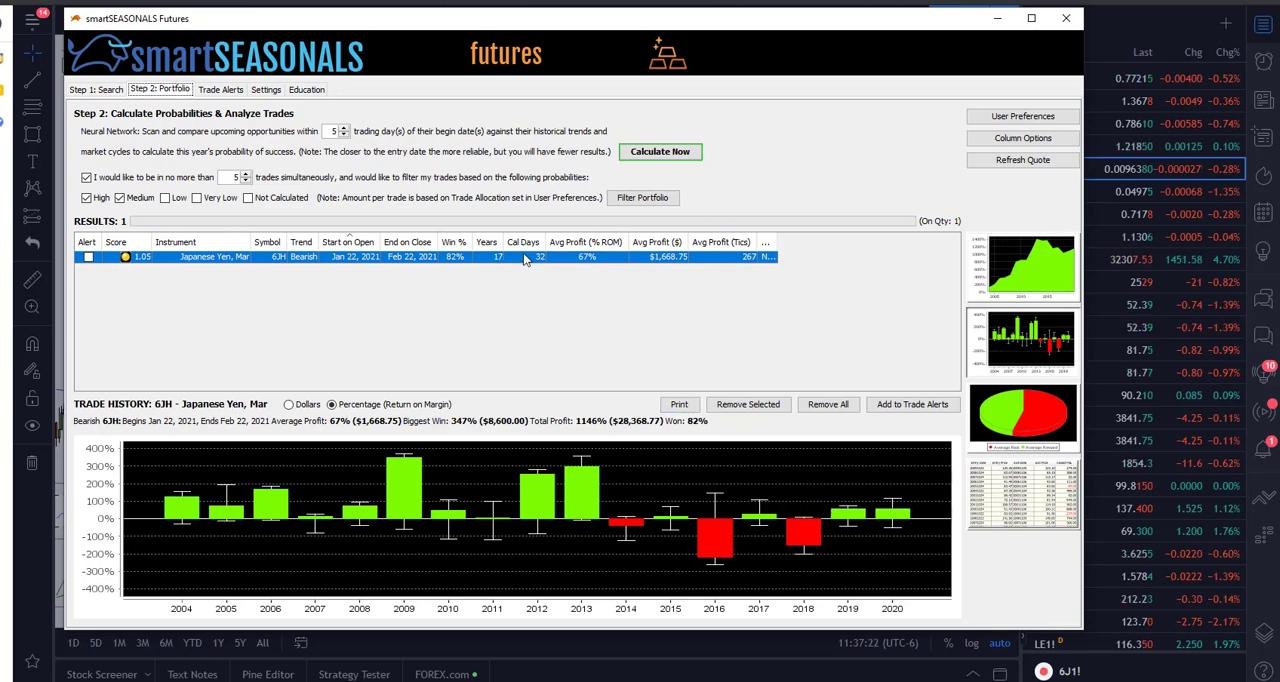
pyautogui.moveTo(864, 550)
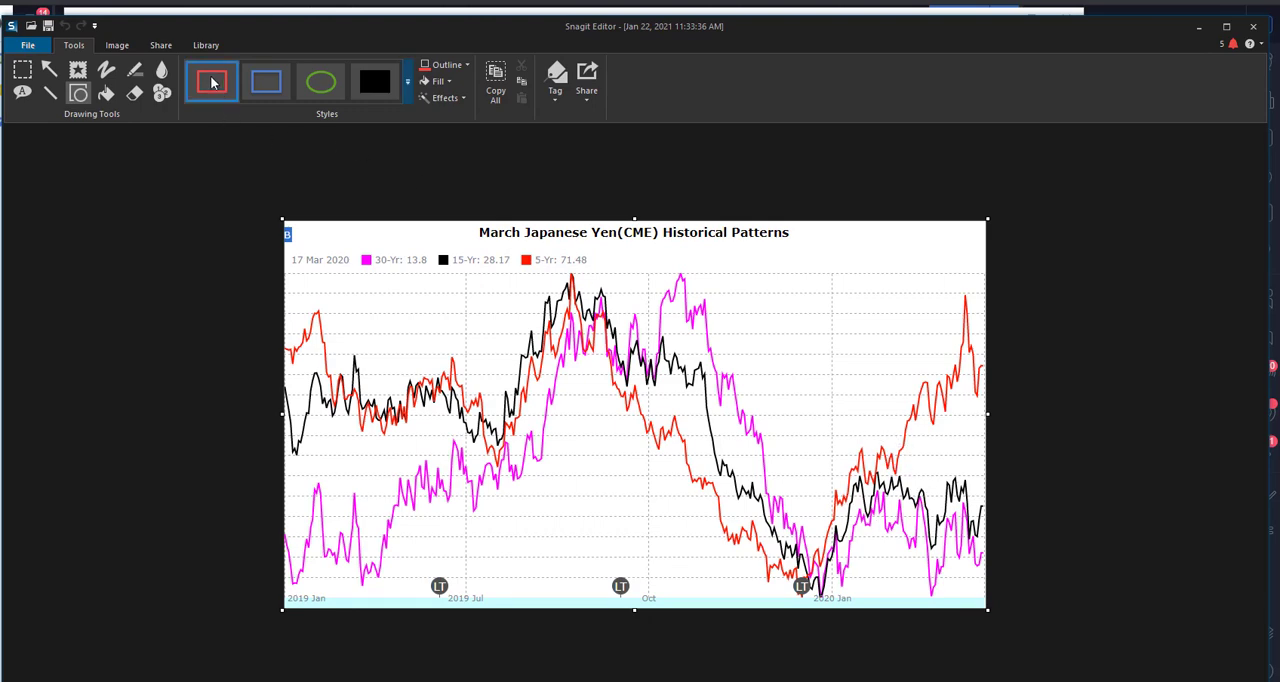
# - Draw a red rectangle around the early-2020 rise on the March Japanese Yen chart
pyautogui.moveTo(850, 432); pyautogui.dragTo(908, 530)
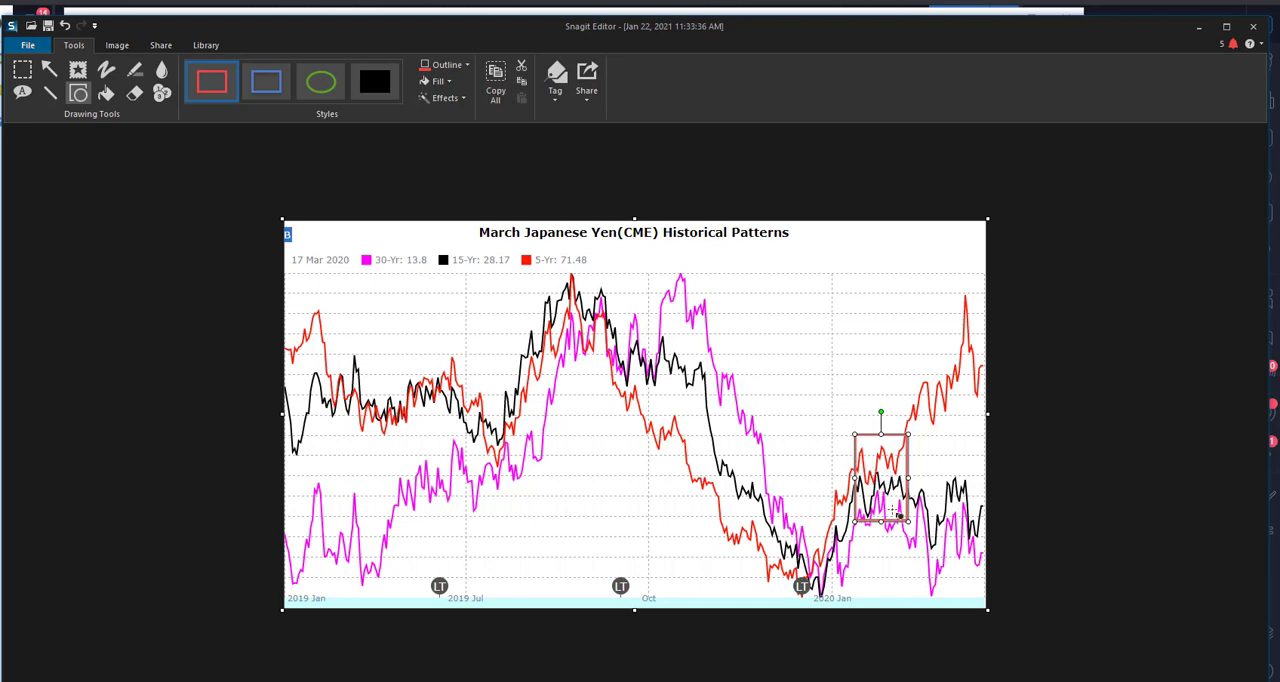
pyautogui.moveTo(944, 584)
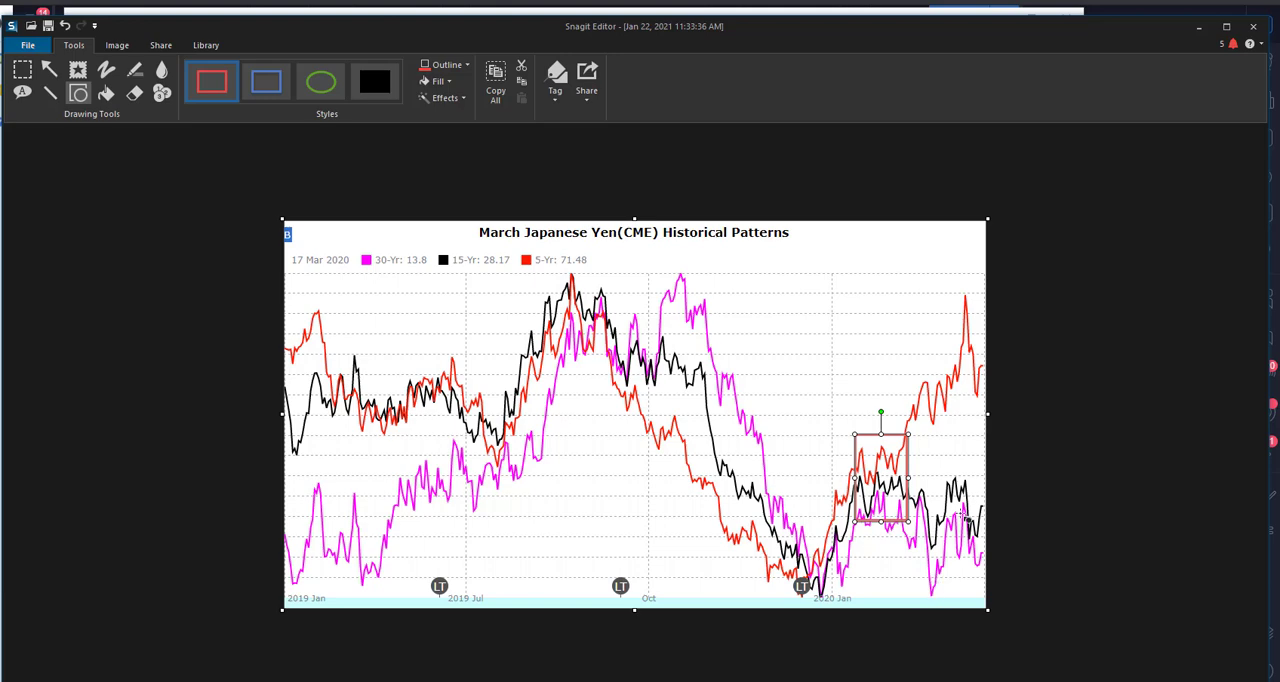
pyautogui.click(48, 68)
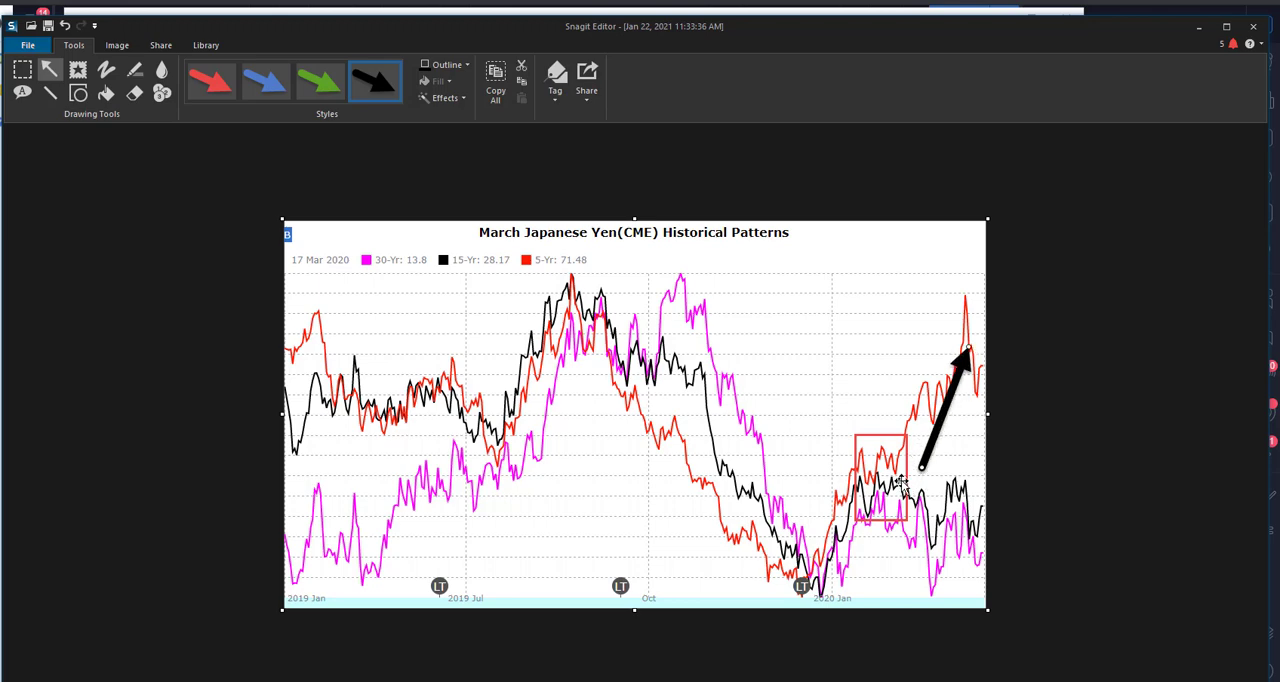
pyautogui.moveTo(996, 460)
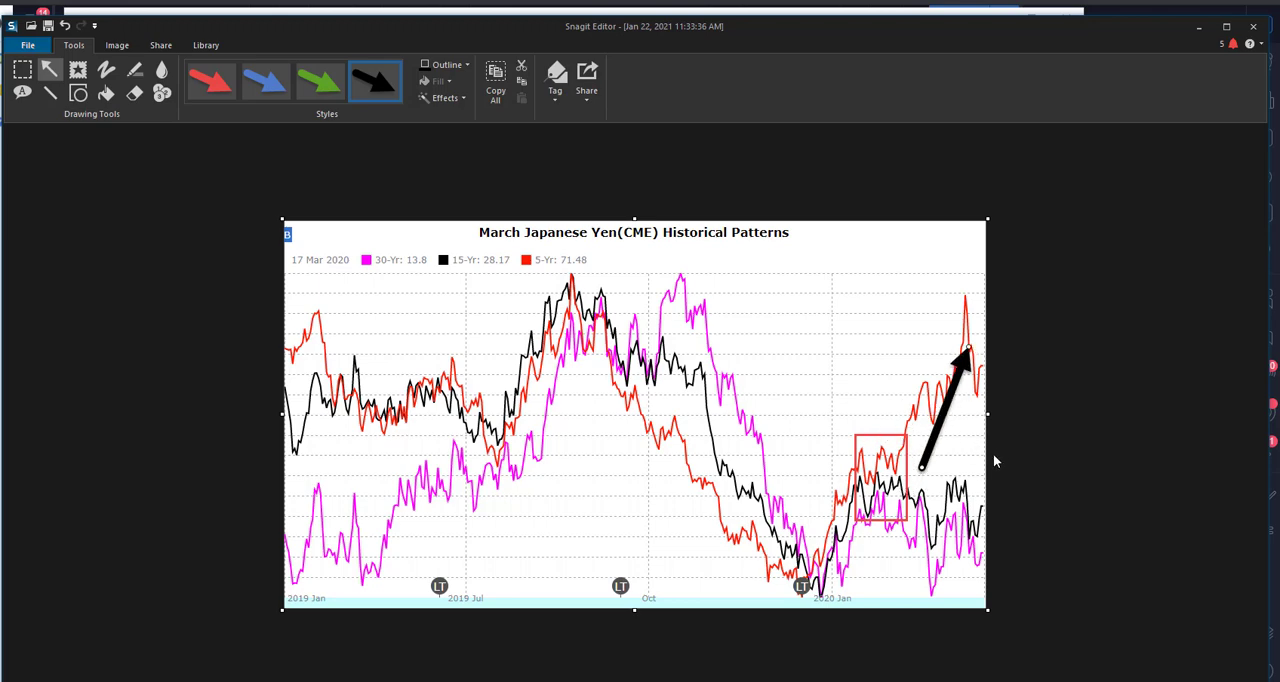
pyautogui.moveTo(968, 438)
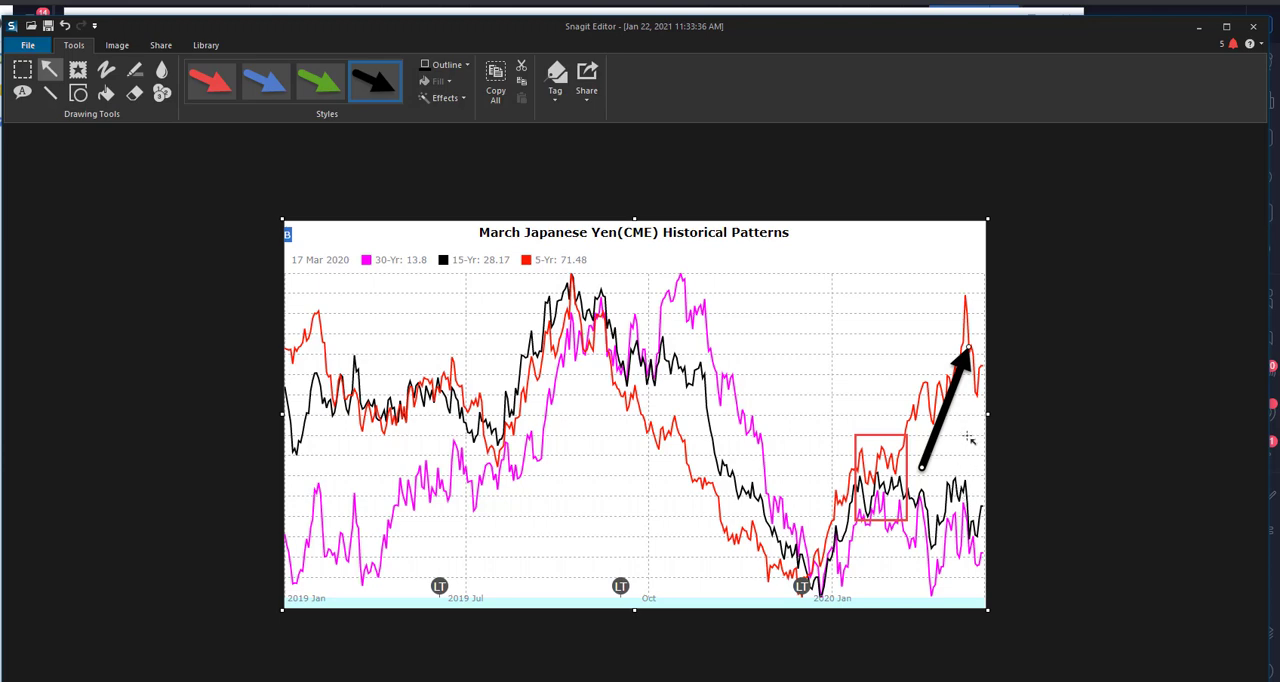
pyautogui.moveTo(590, 280)
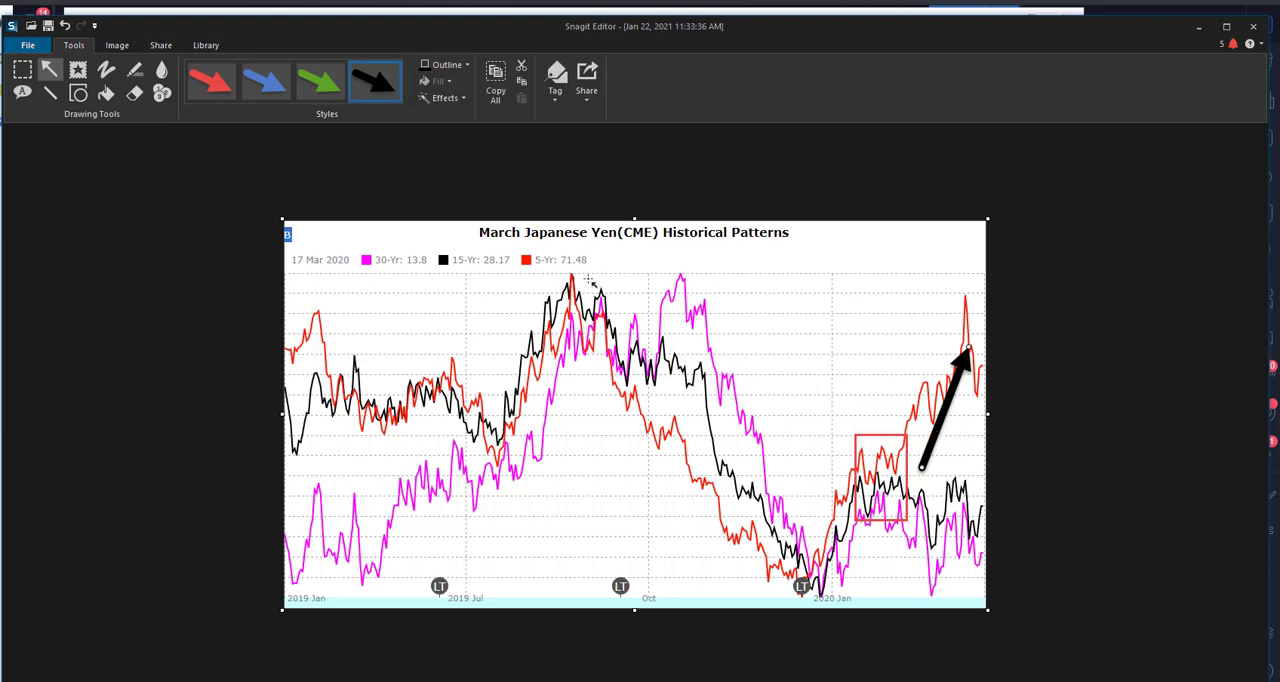
pyautogui.moveTo(384, 416)
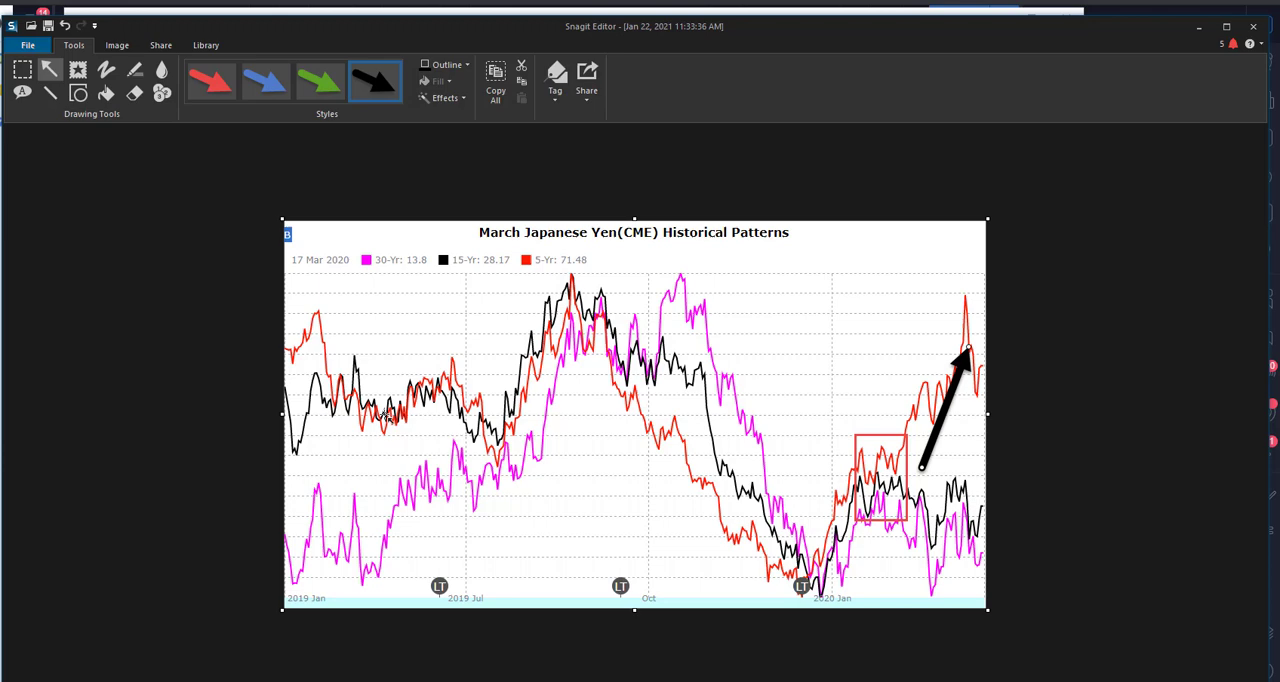
pyautogui.moveTo(660, 322)
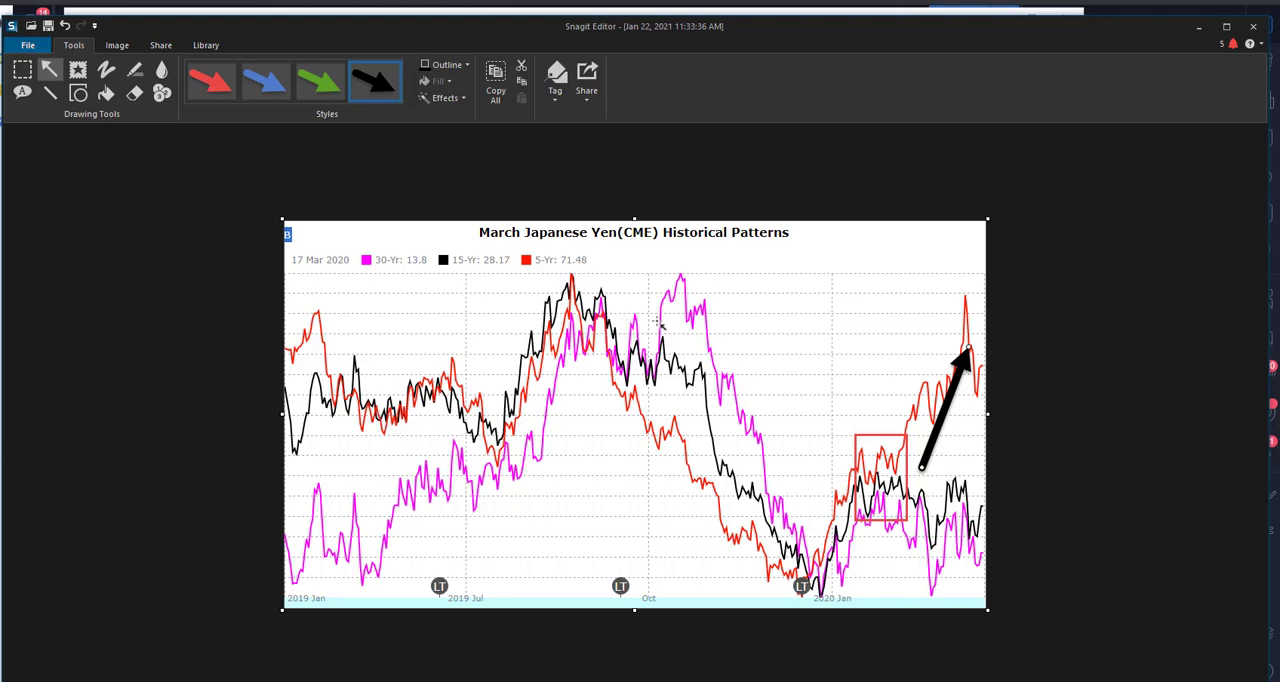
pyautogui.moveTo(690, 374)
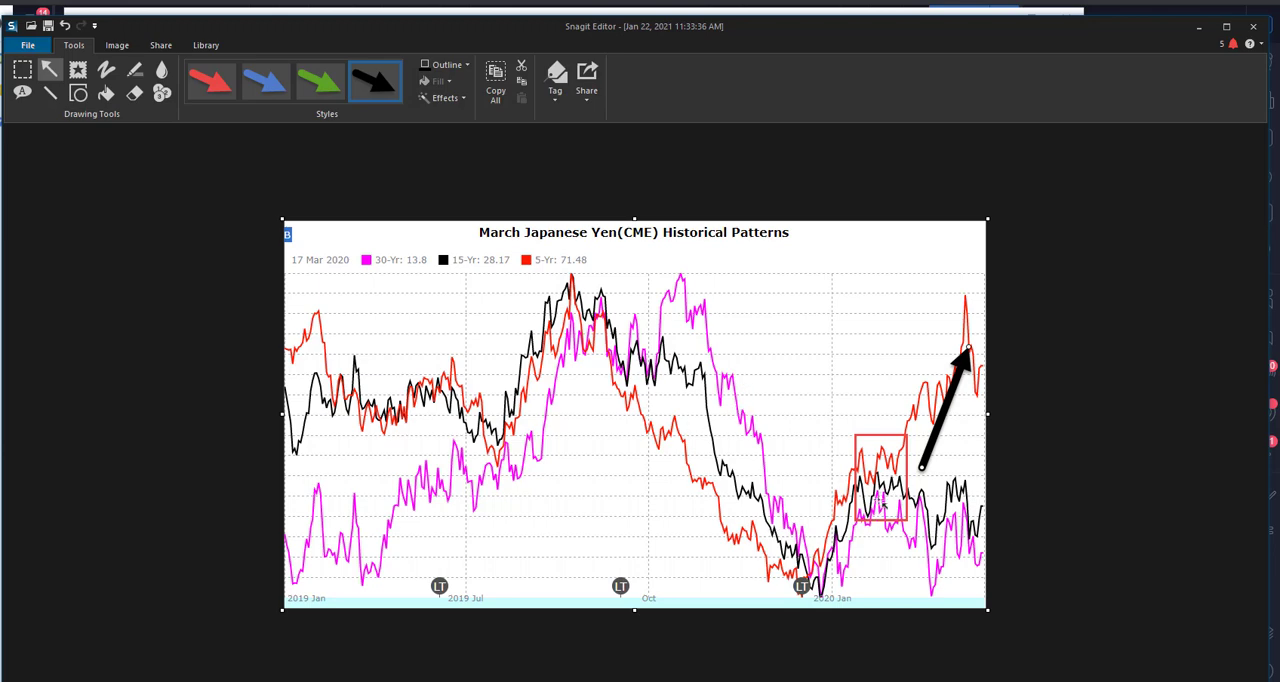
pyautogui.moveTo(840, 544)
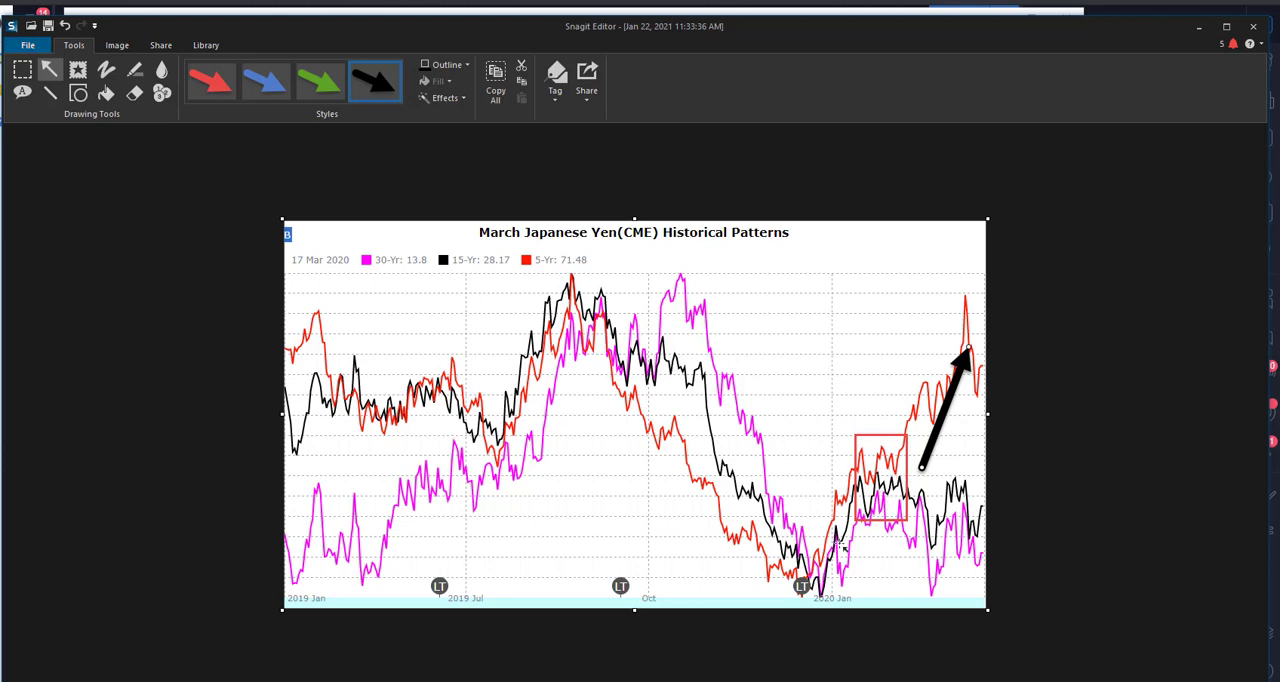
pyautogui.moveTo(944, 540)
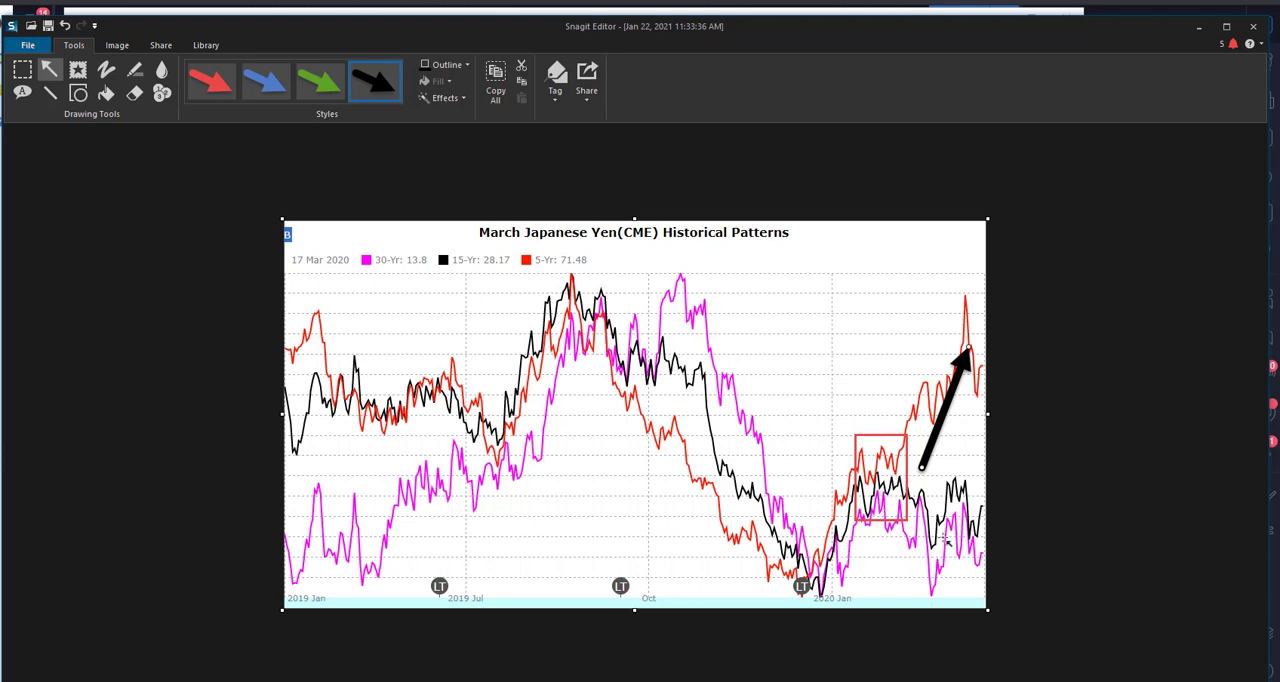
pyautogui.moveTo(444, 250)
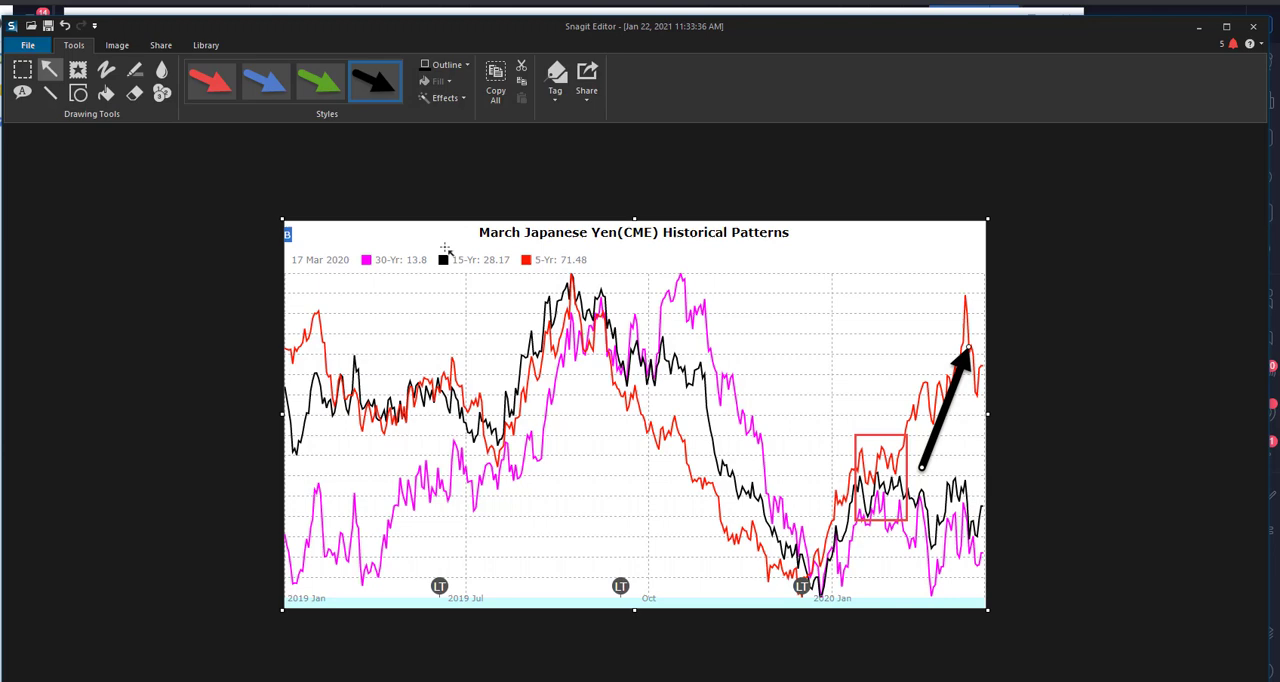
pyautogui.moveTo(438, 272)
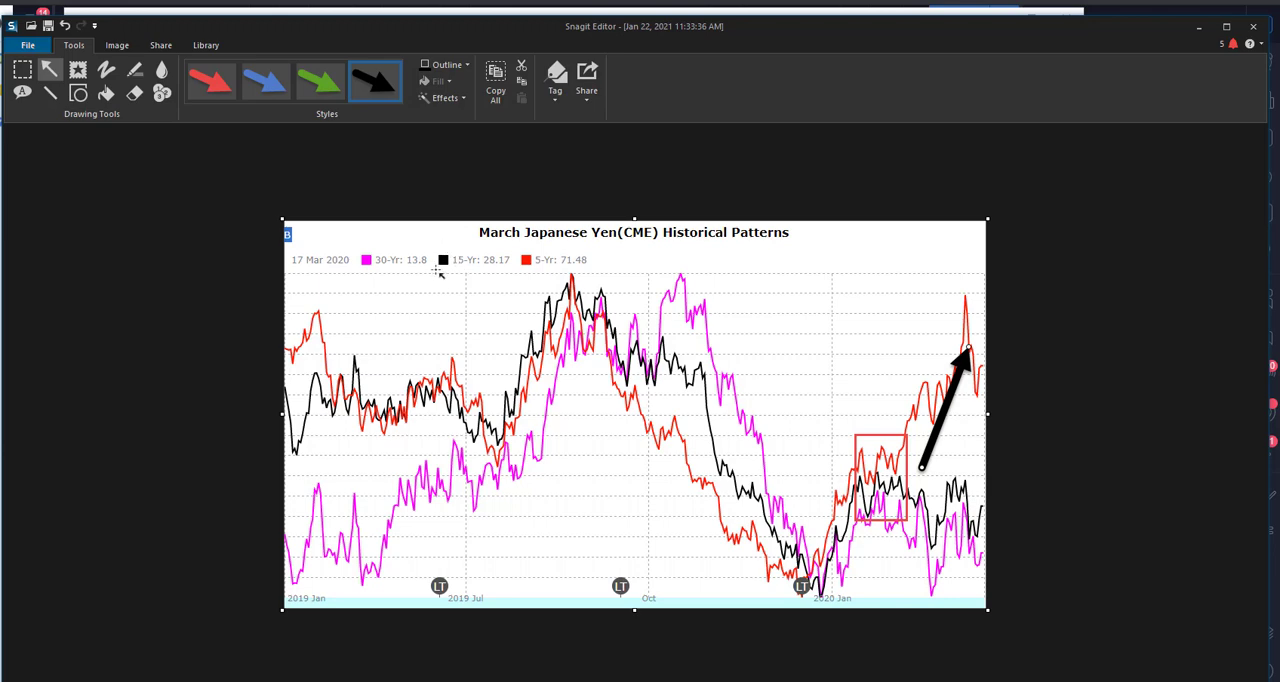
pyautogui.moveTo(436, 272)
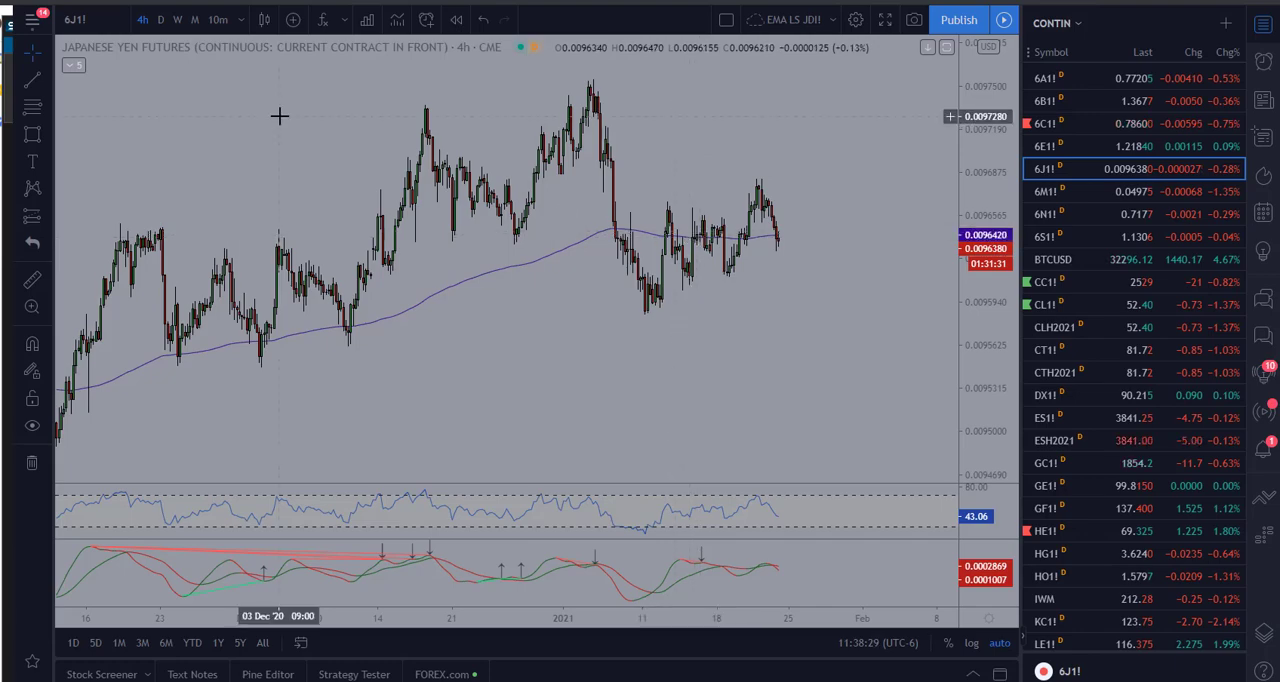
# - Switch the Japanese Yen futures chart to weekly and draw a rising channel along the 2020-2021 advance
pyautogui.click(176, 20)
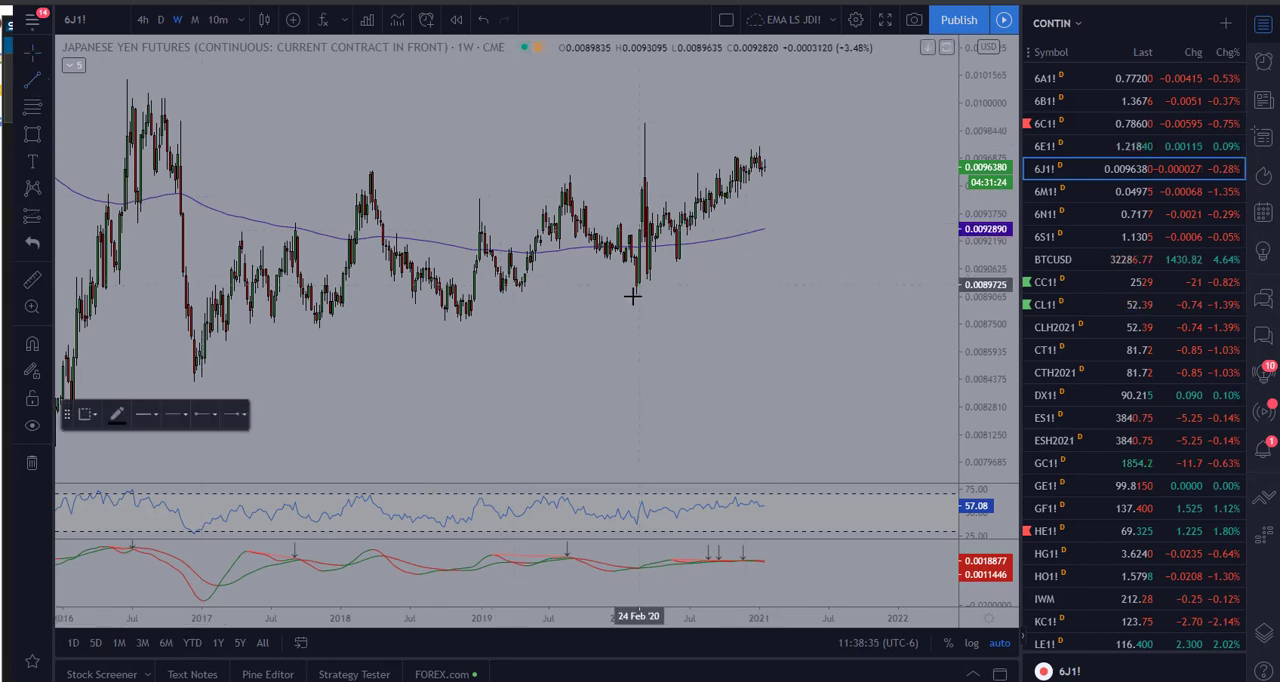
pyautogui.moveTo(638, 298); pyautogui.dragTo(780, 160)
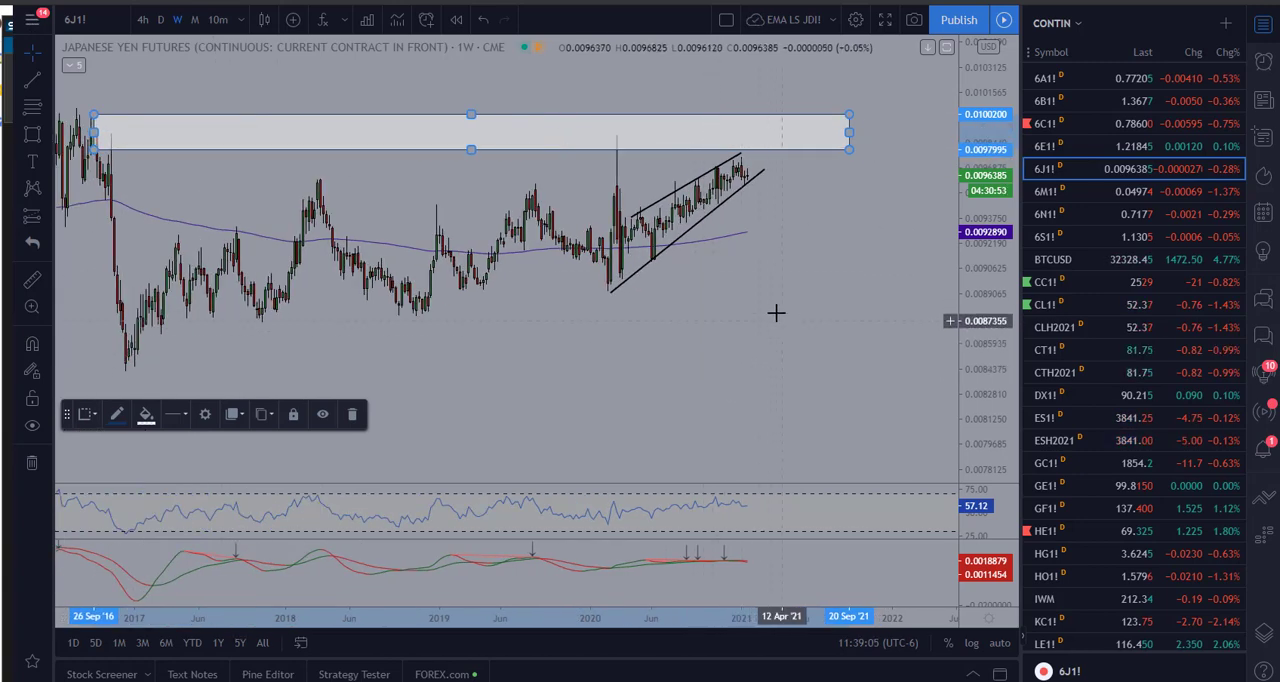
pyautogui.moveTo(786, 188)
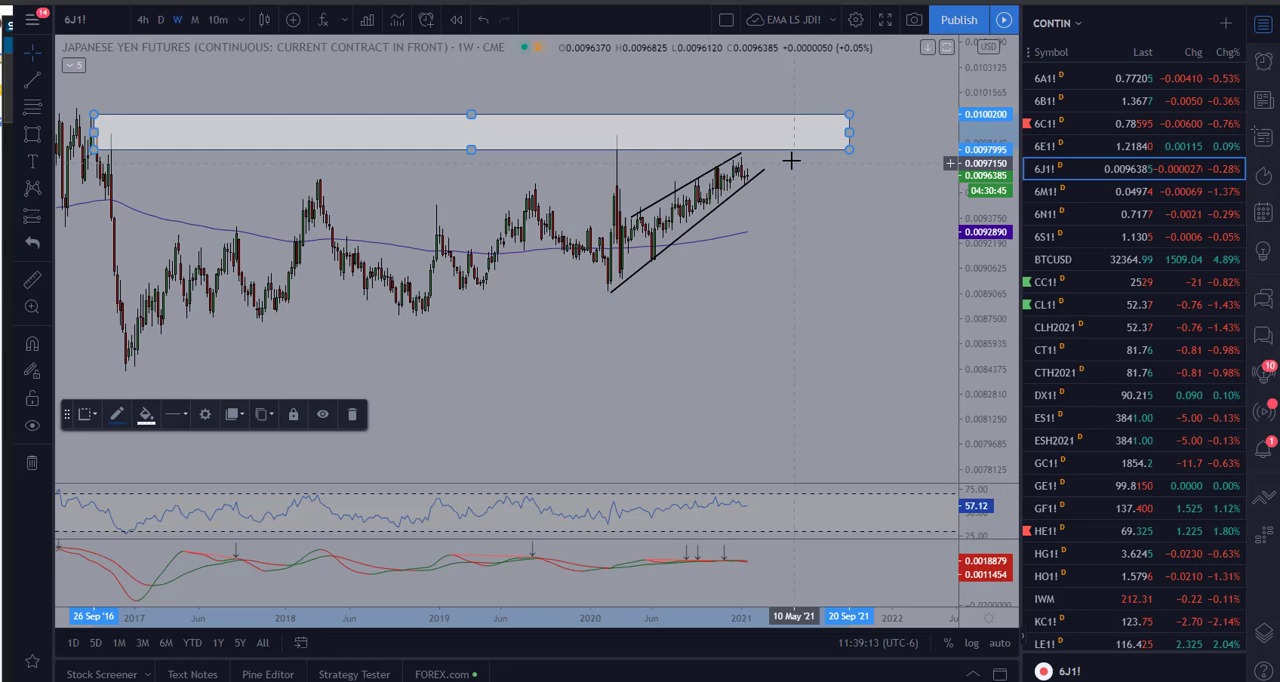
pyautogui.moveTo(740, 184)
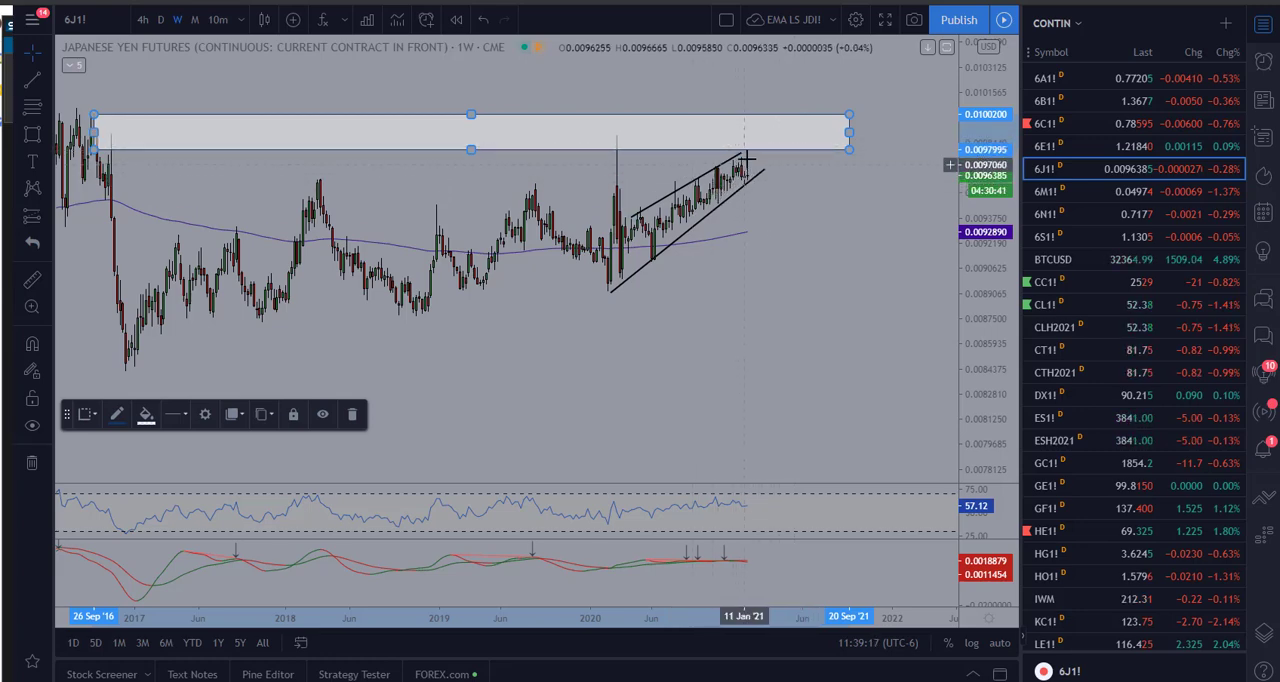
pyautogui.moveTo(752, 156)
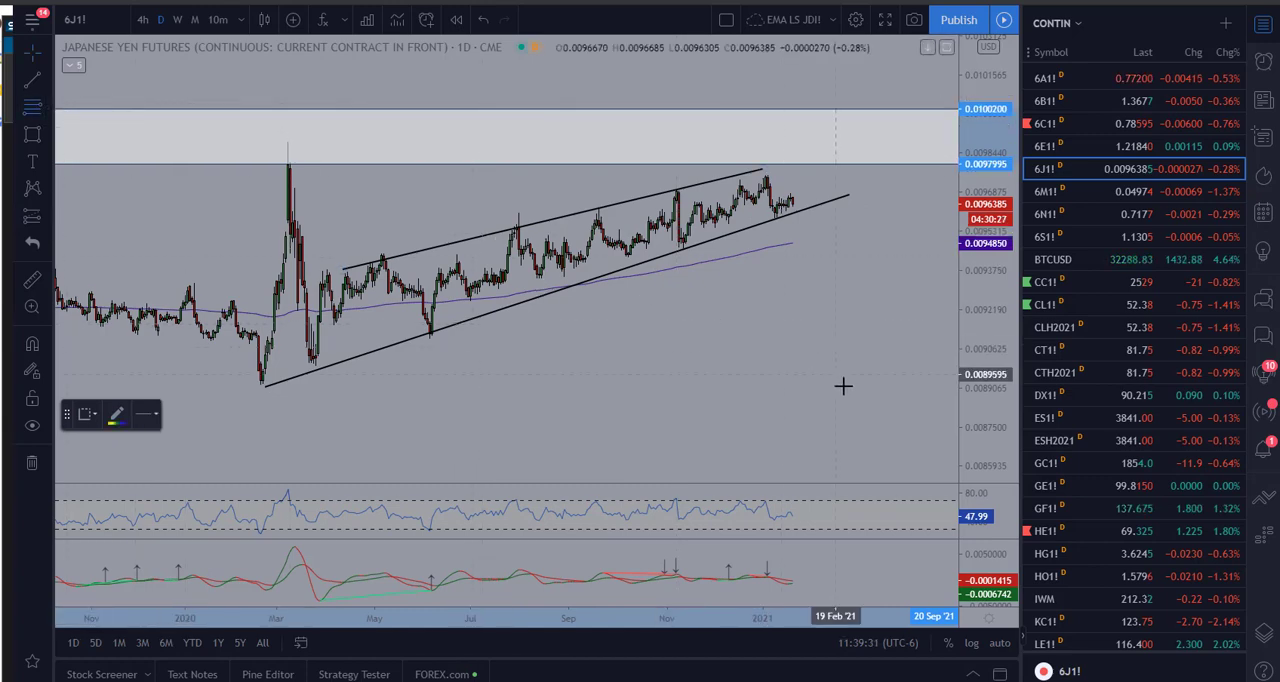
pyautogui.moveTo(810, 366)
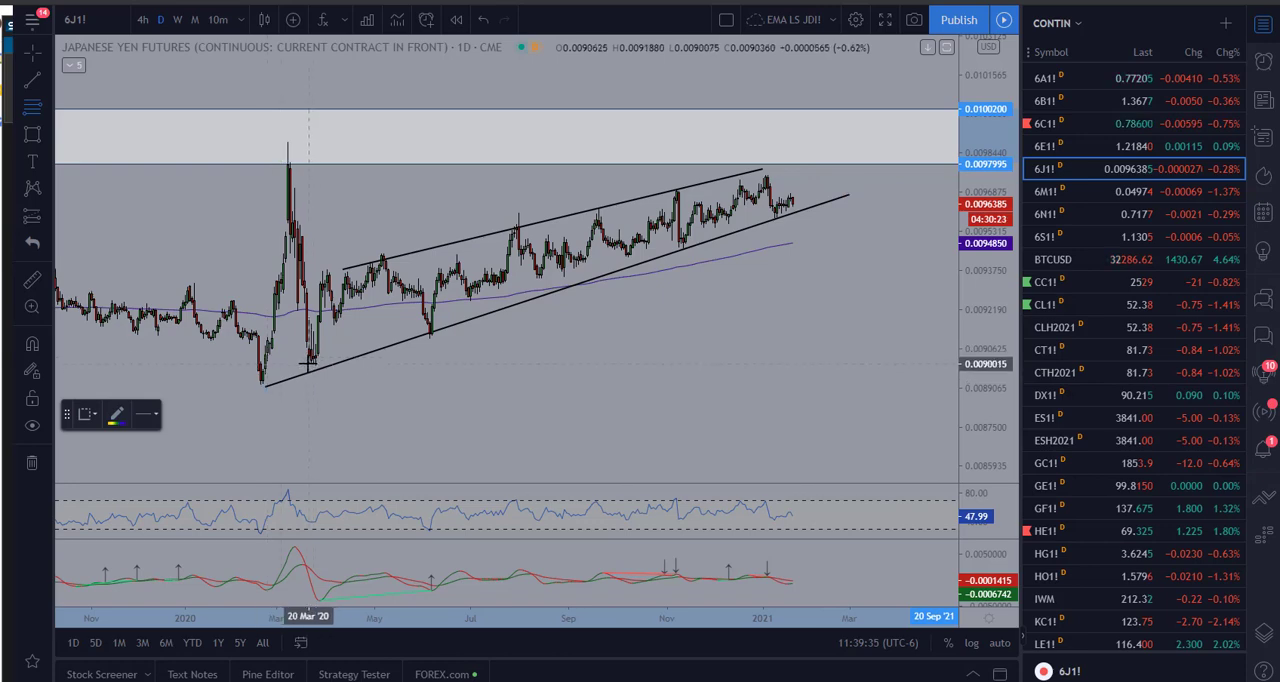
pyautogui.moveTo(884, 364)
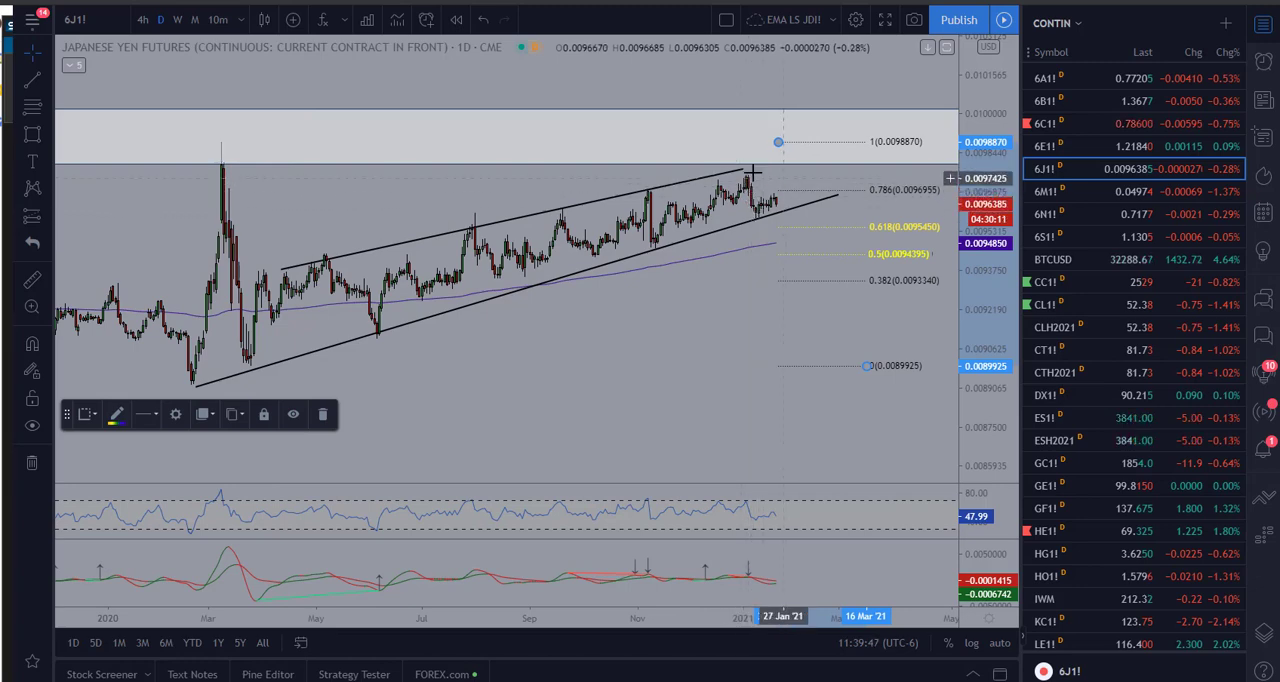
pyautogui.moveTo(756, 170)
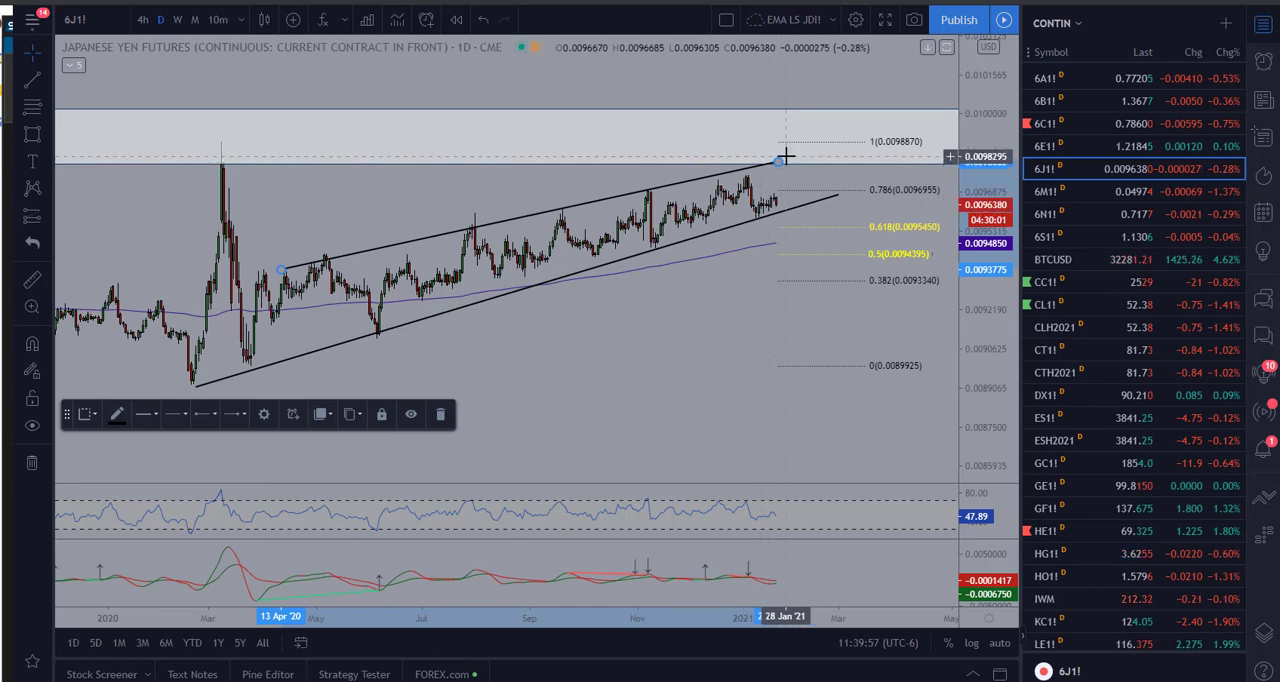
pyautogui.moveTo(796, 264)
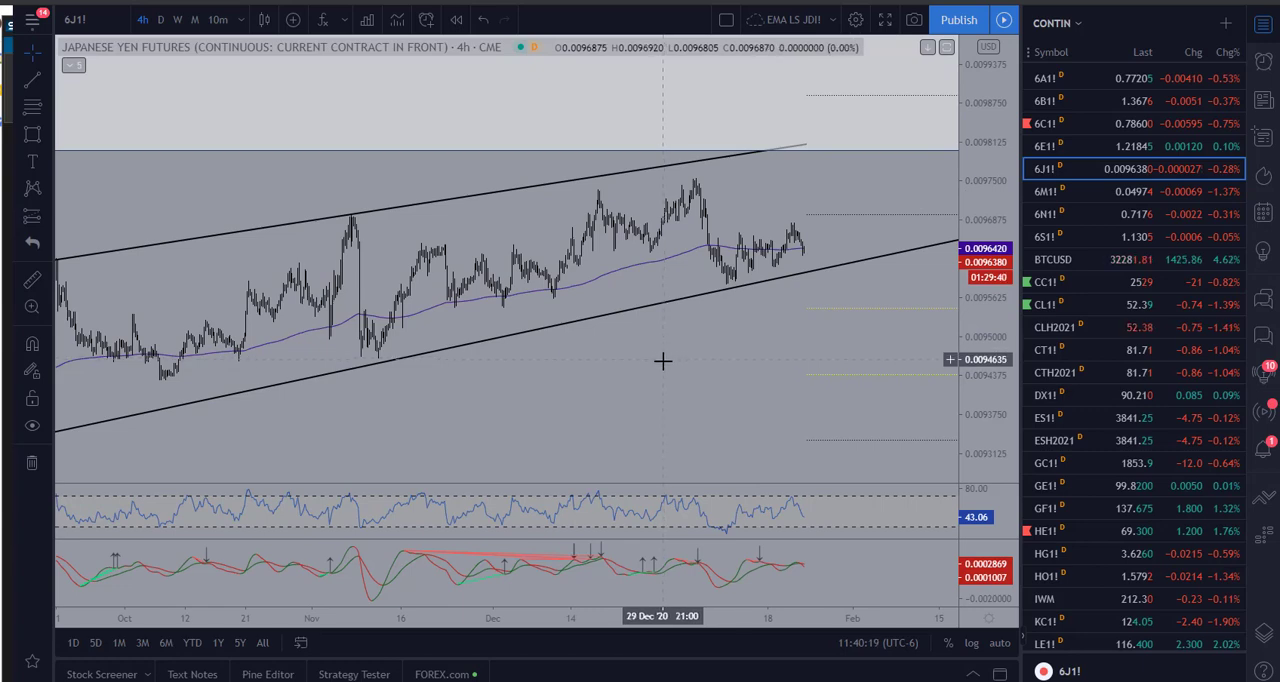
pyautogui.moveTo(676, 342)
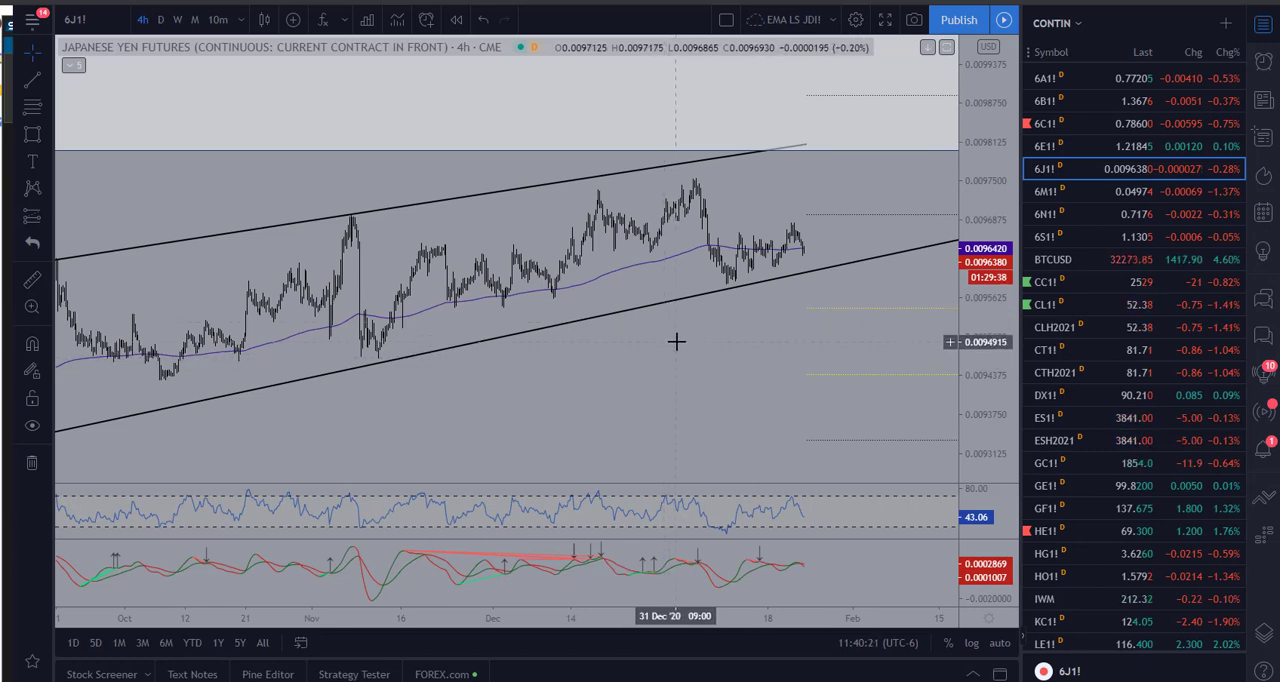